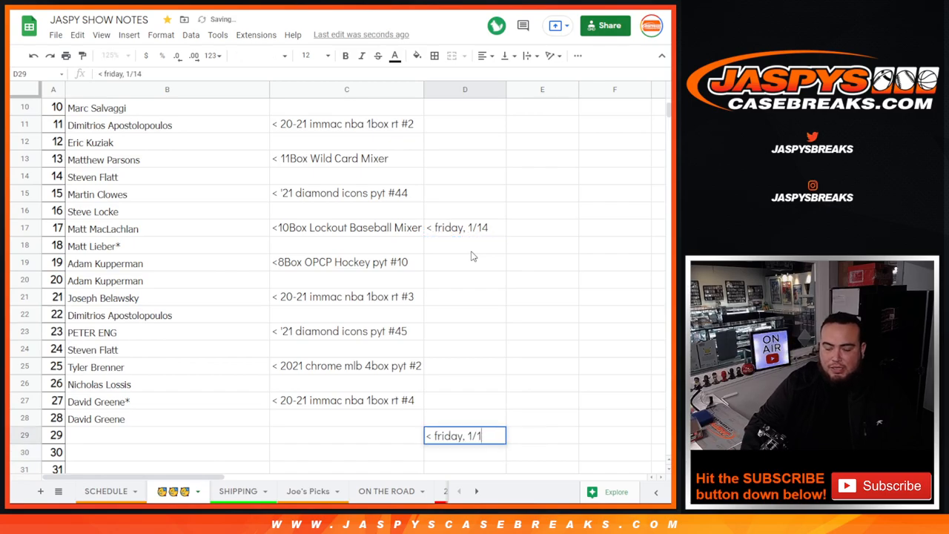
# - Copy the Friday note into D29 and change it to '< saturday, 1/15'
pyautogui.write('5')
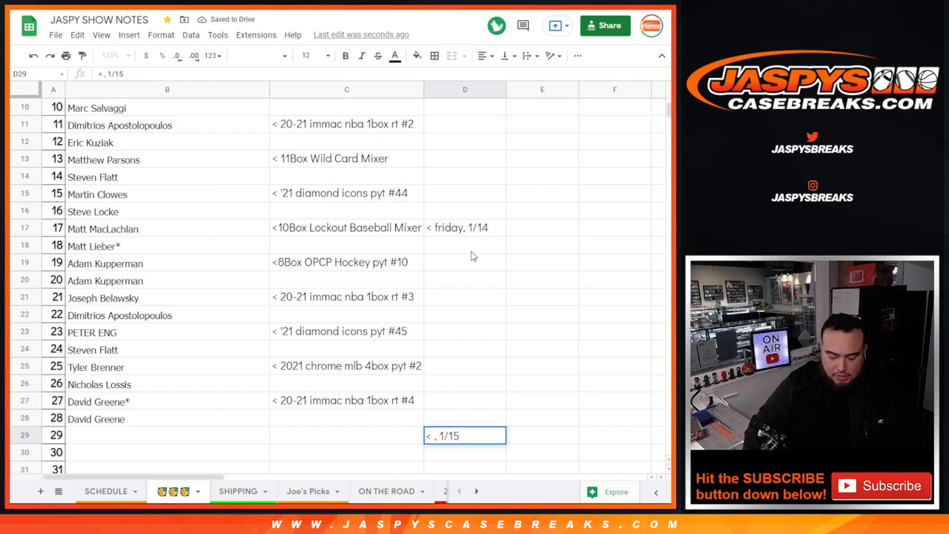
pyautogui.write('saturday')
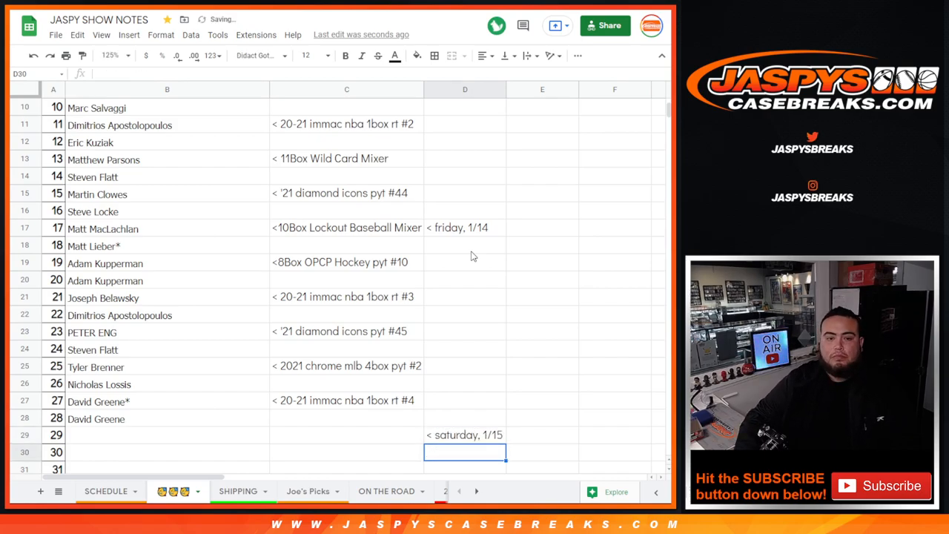
pyautogui.click(166, 434)
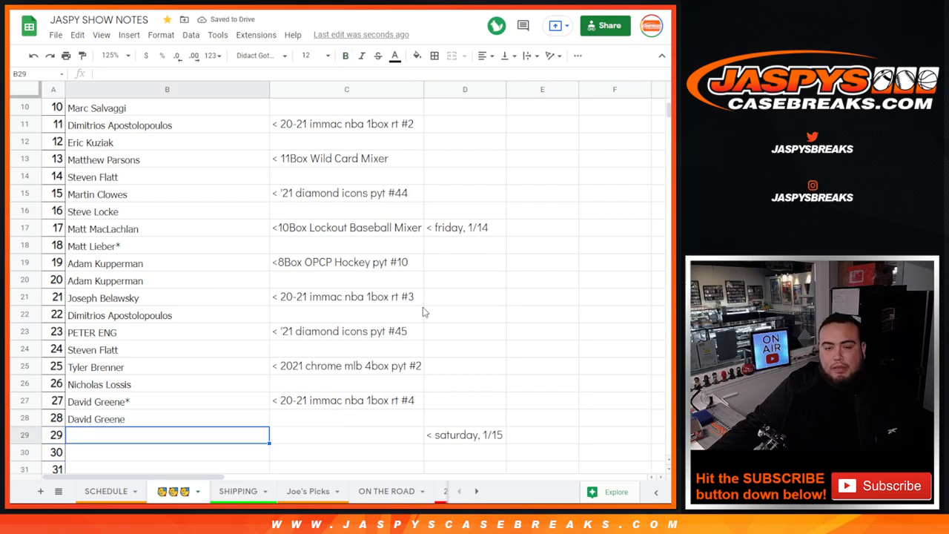
pyautogui.click(346, 401)
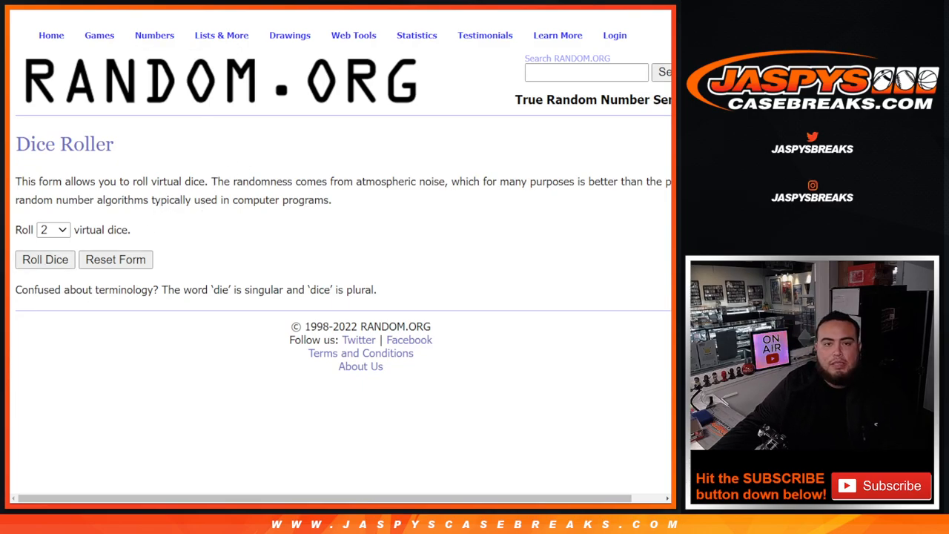
# - Shuffle the 30 customer names three times in RANDOM.ORG's List Randomizer
pyautogui.click(45, 260)
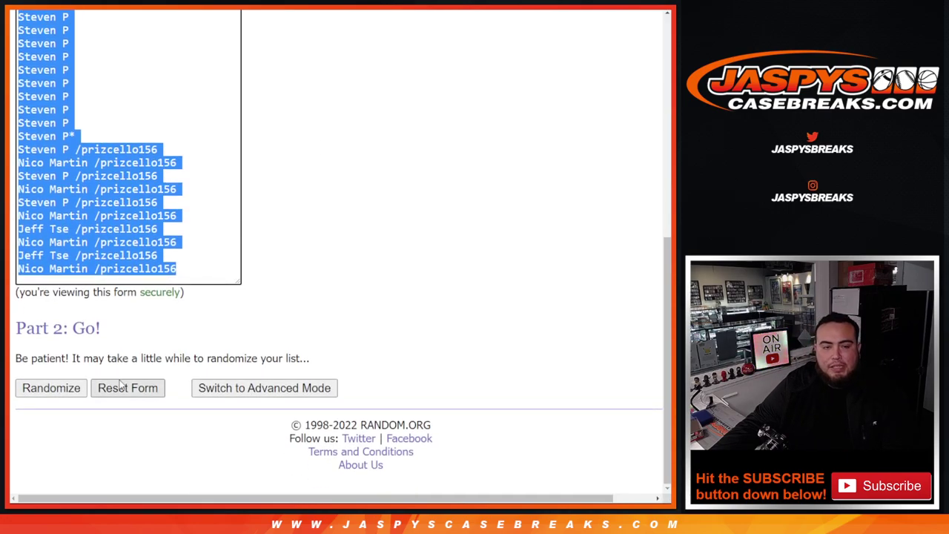
pyautogui.click(50, 387)
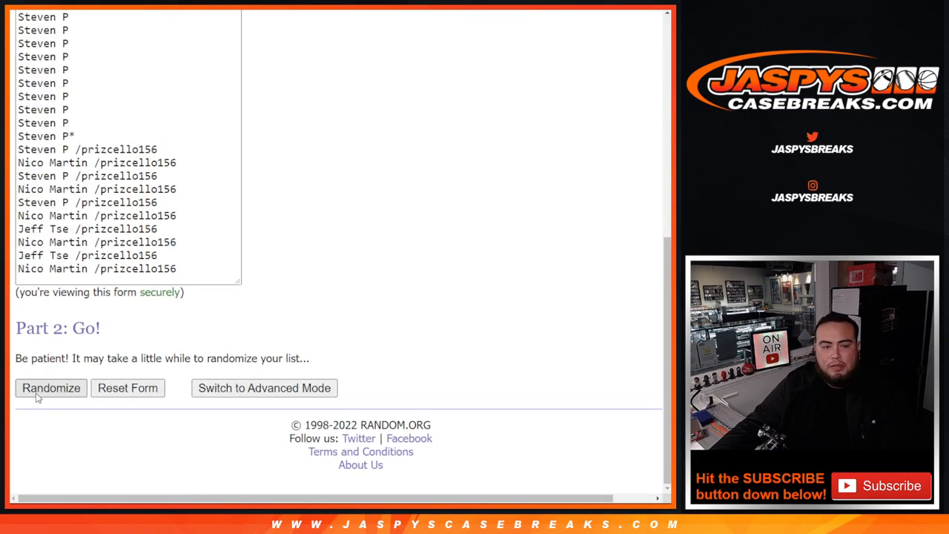
pyautogui.click(51, 387)
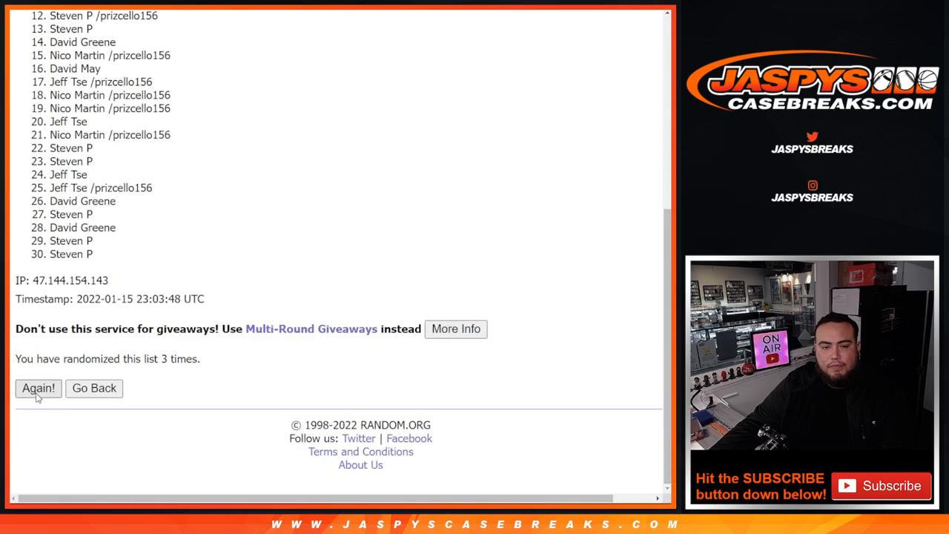
pyautogui.click(38, 388)
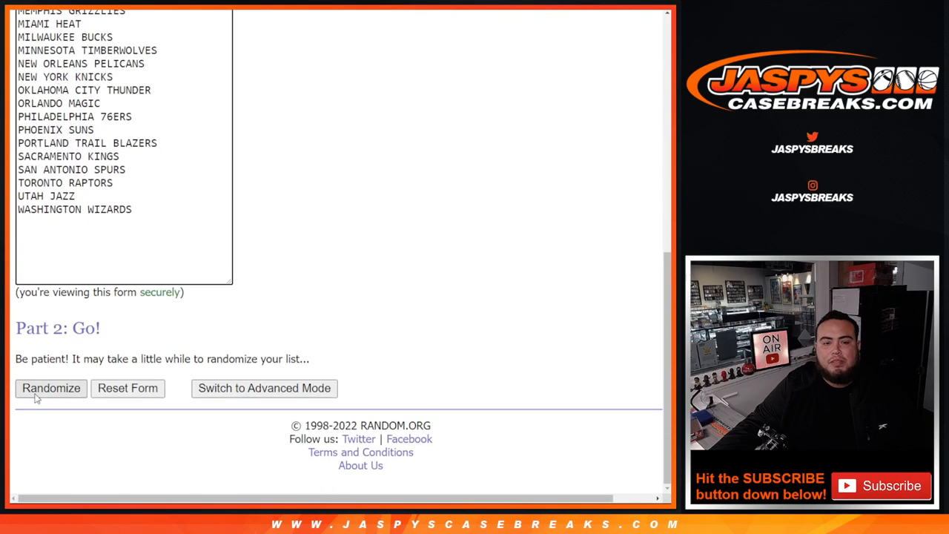
# - Shuffle the 30 NBA teams and select the randomized results for copying
pyautogui.click(51, 388)
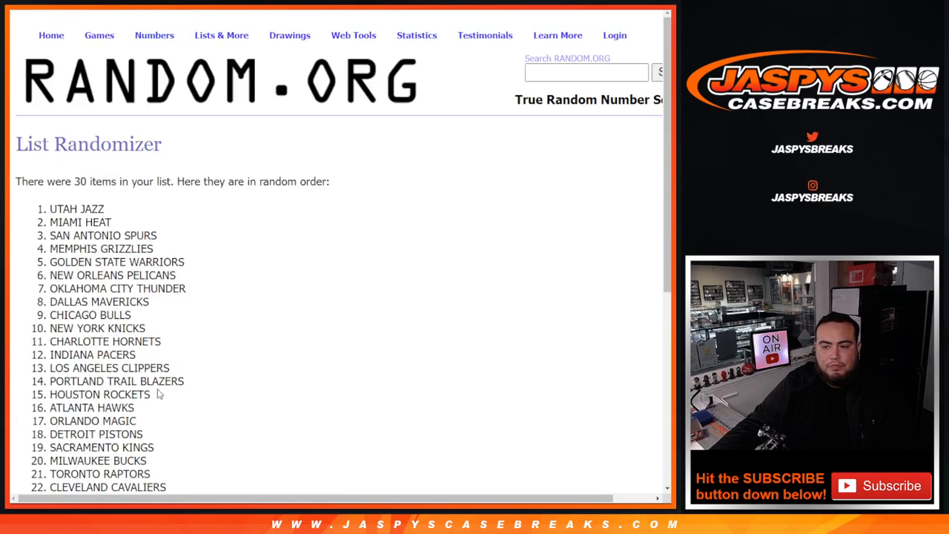
pyautogui.scroll(-3)
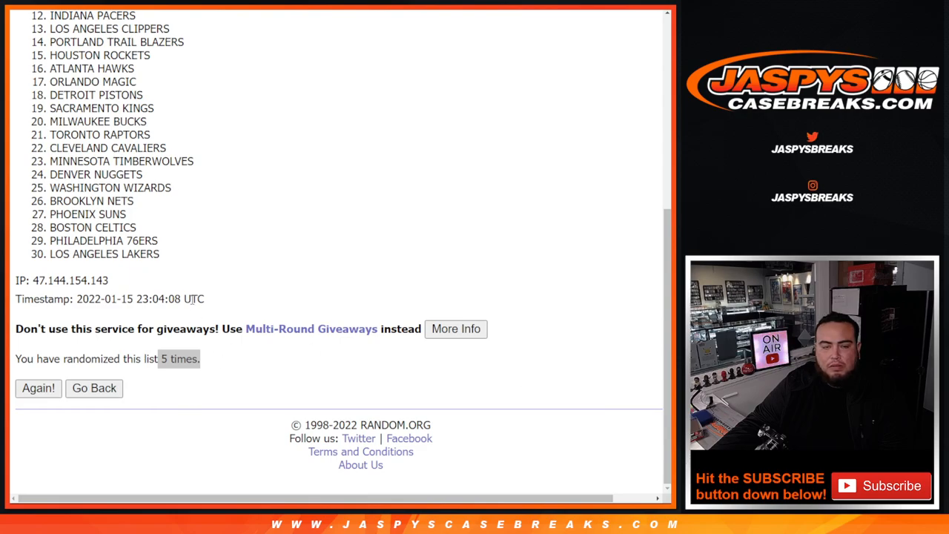
pyautogui.moveTo(71, 15); pyautogui.dragTo(169, 253)
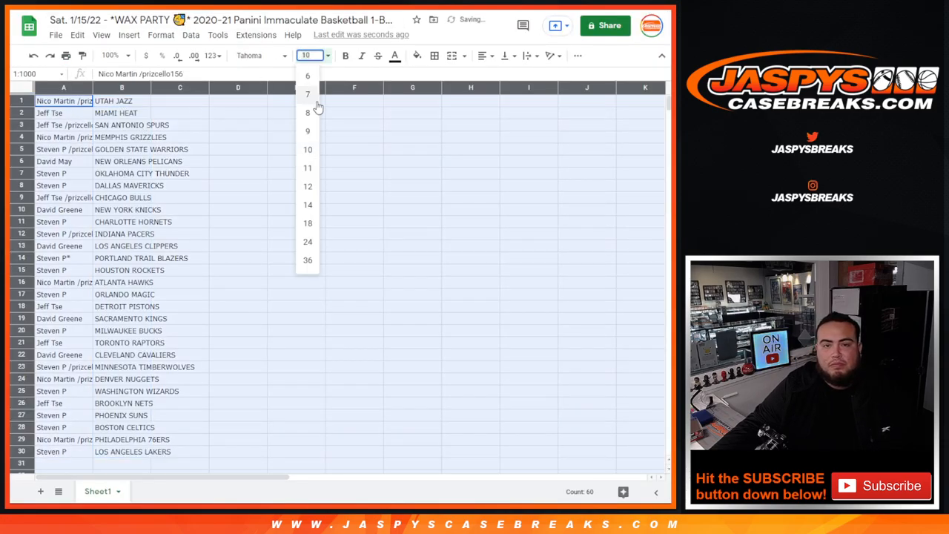
# - Paste customers into column A and teams into column B at size 14, widening column A
pyautogui.click(307, 149)
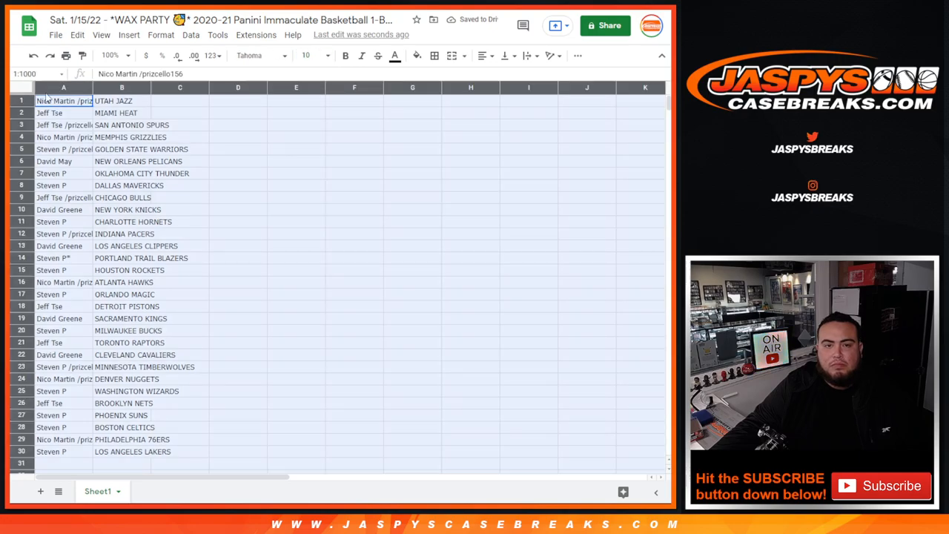
pyautogui.click(326, 55)
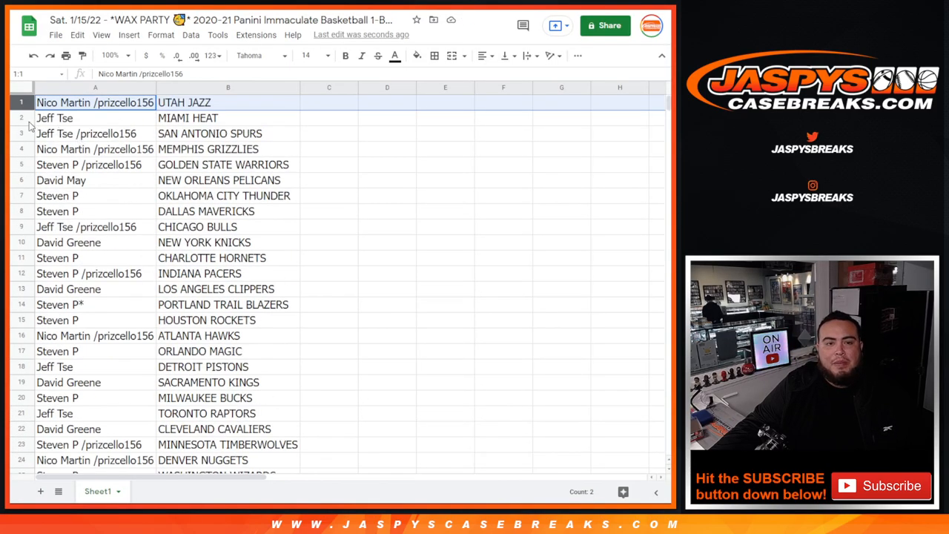
pyautogui.click(95, 149)
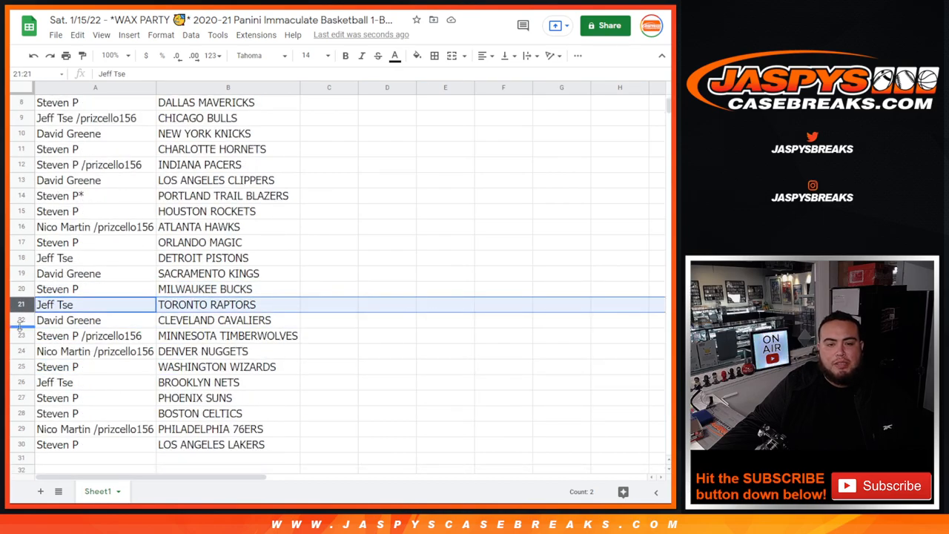
pyautogui.click(89, 335)
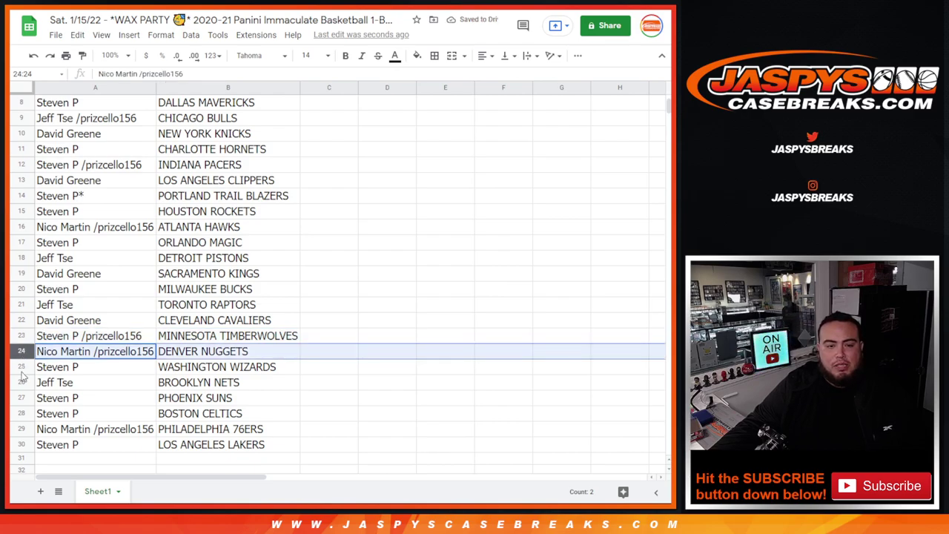
pyautogui.click(95, 382)
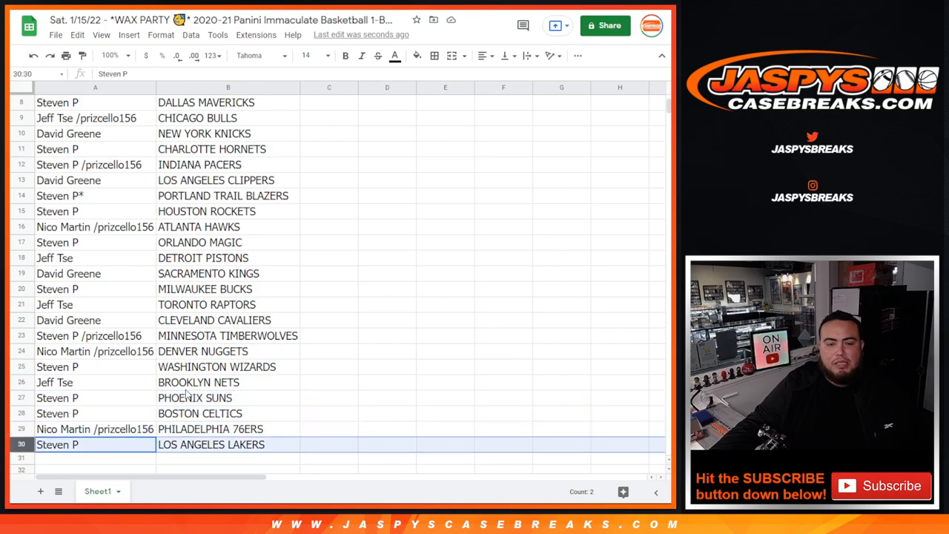
# - Sort the sheet A to Z by team, select A1:B30, and open print settings
pyautogui.rightClick(227, 87)
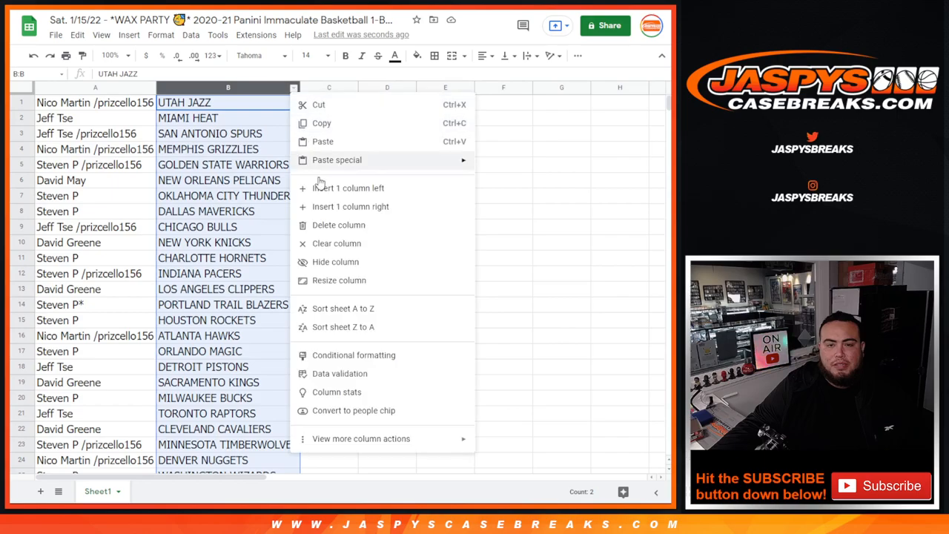
pyautogui.click(342, 307)
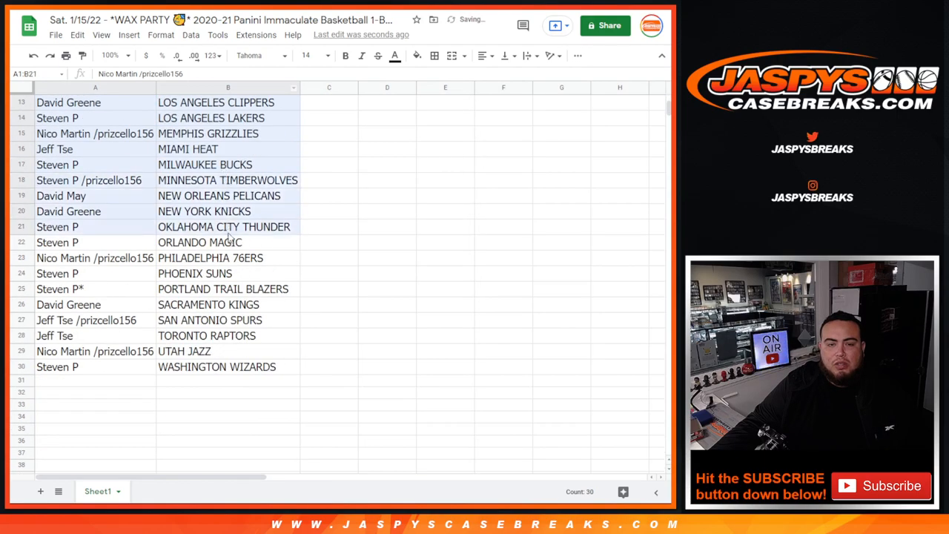
pyautogui.click(434, 55)
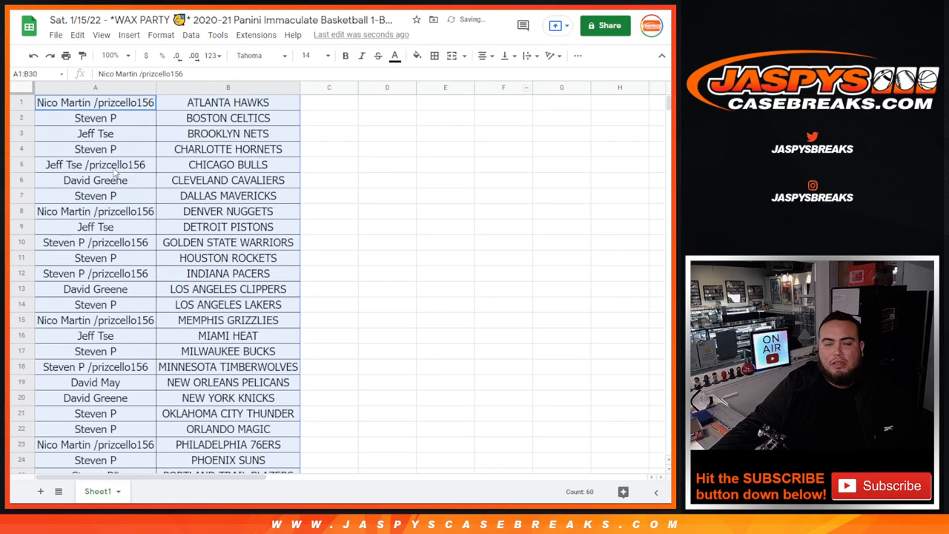
pyautogui.press('ctrl+p')
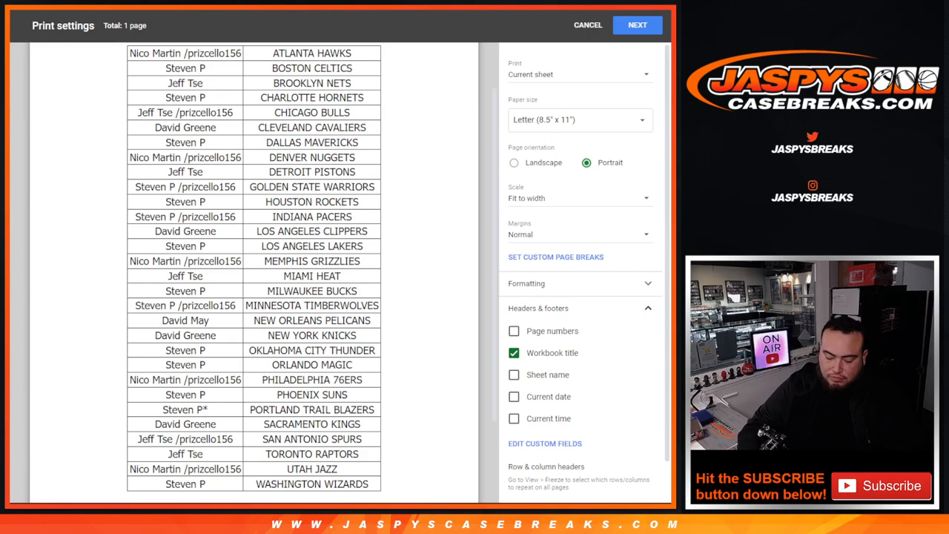
pyautogui.moveTo(611, 20)
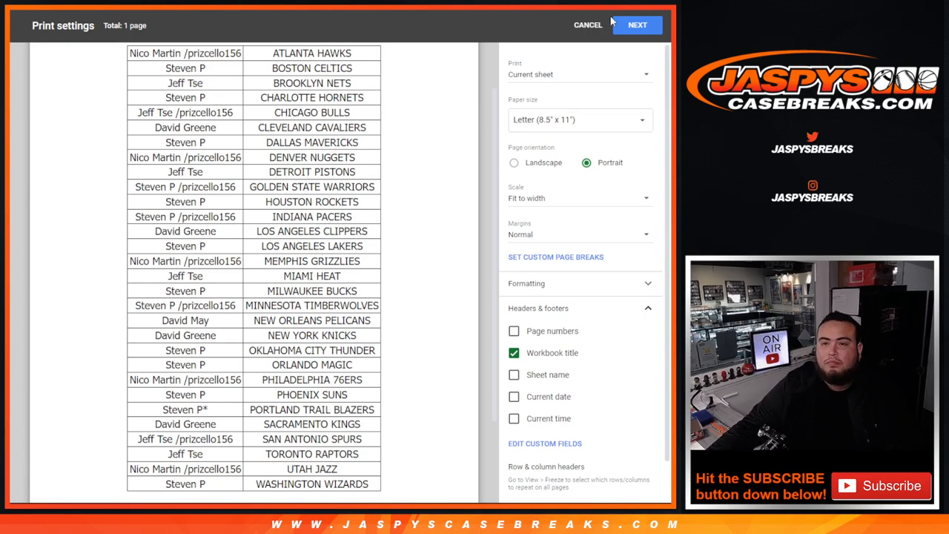
# - Continue past Print settings and print the sorted customer-team list
pyautogui.click(587, 24)
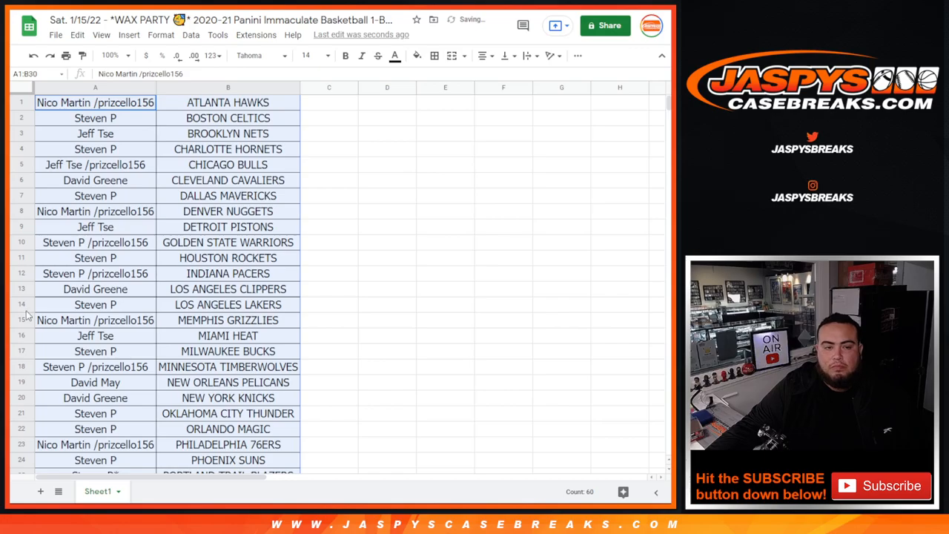
pyautogui.press('ctrl+p')
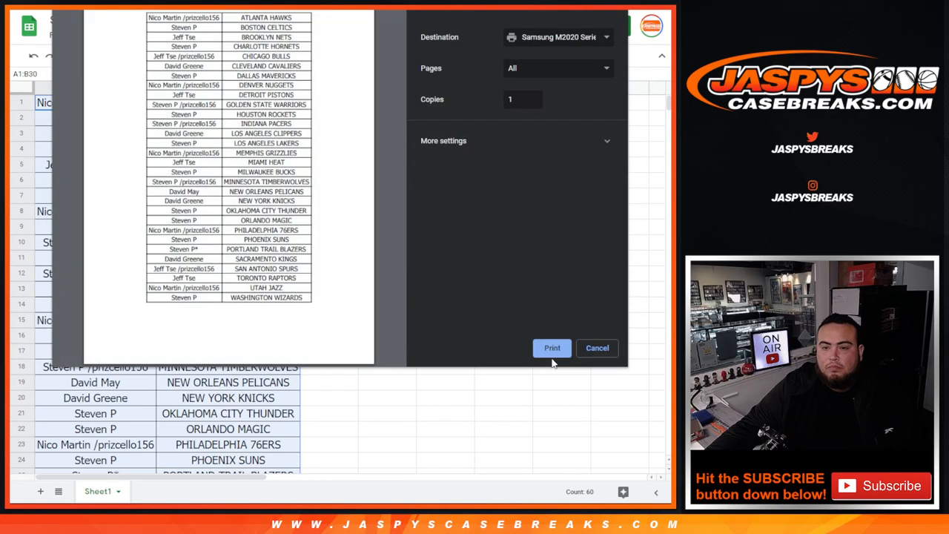
pyautogui.click(597, 348)
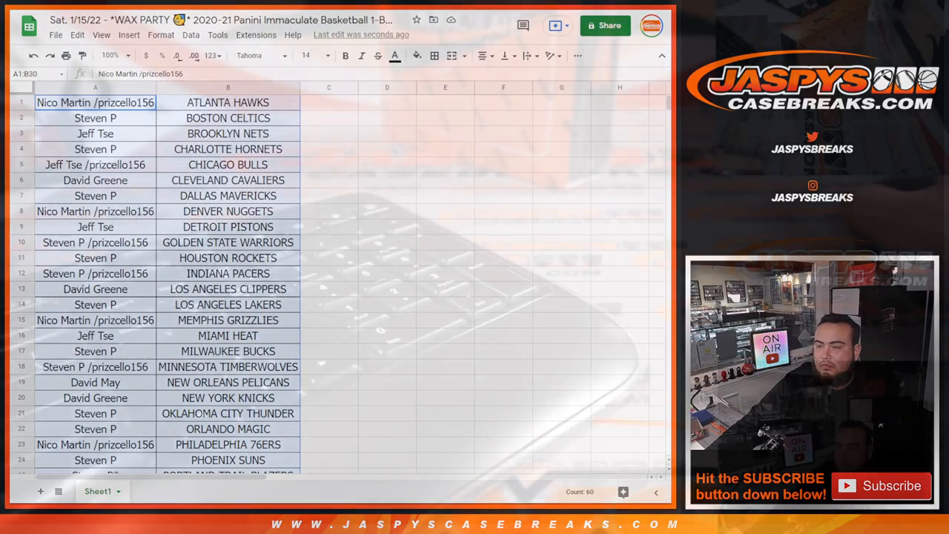